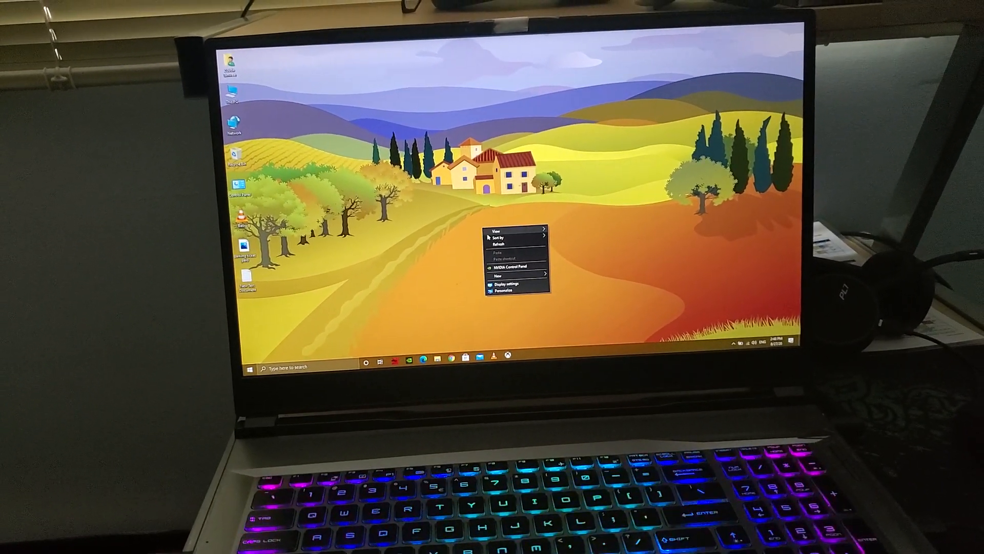
# - Review free space on drives C:, D: and E:, then show Dragon Center's GP75 Leopard warranty page
pyautogui.click(494, 246)
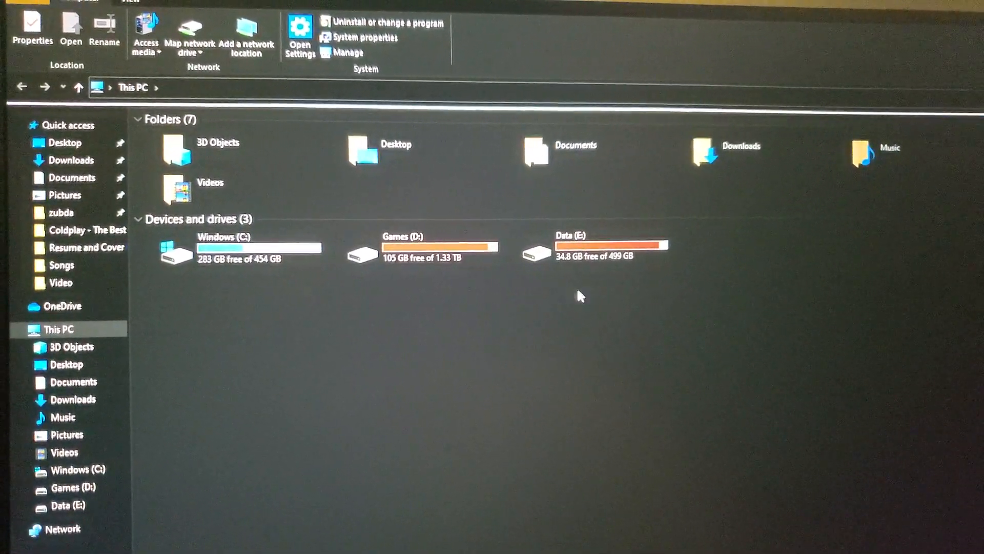
pyautogui.click(238, 245)
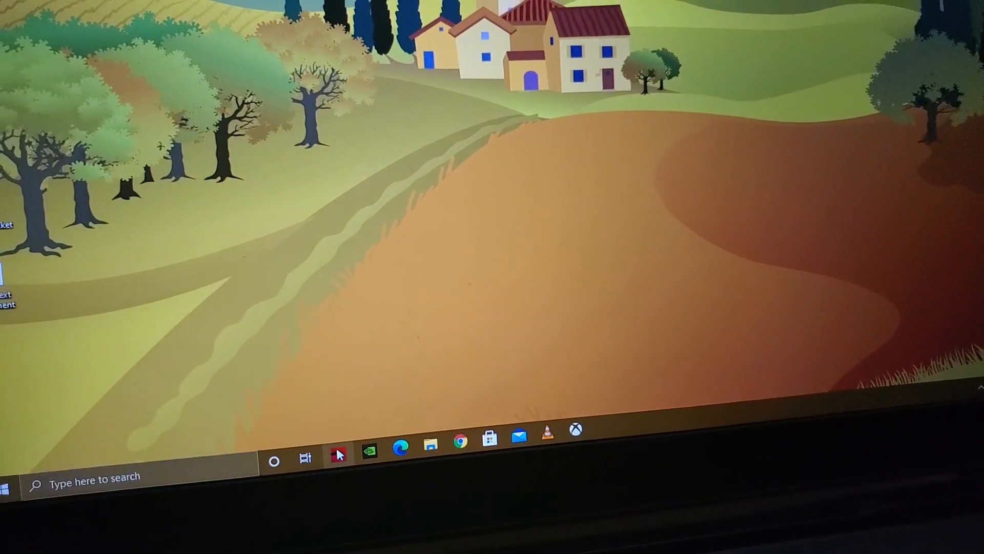
pyautogui.click(338, 449)
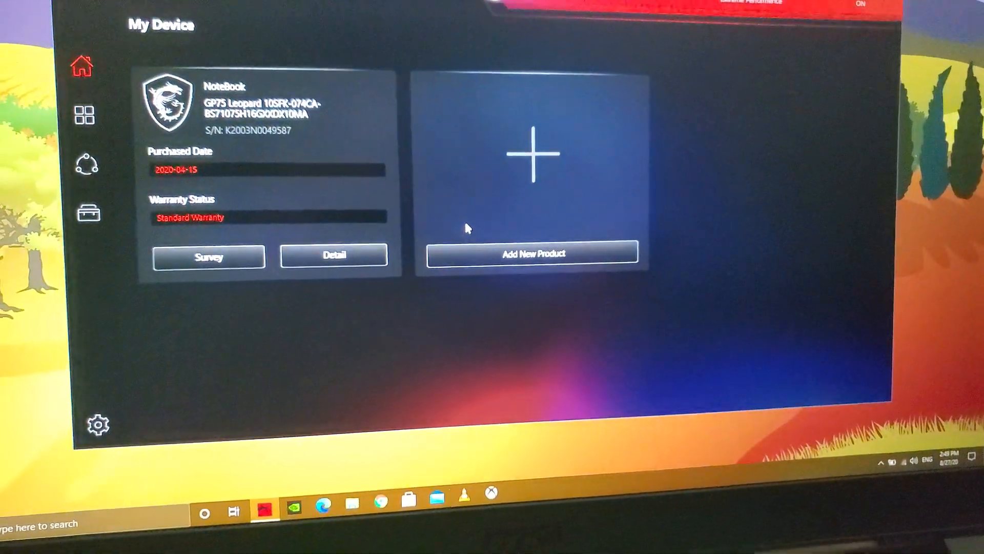